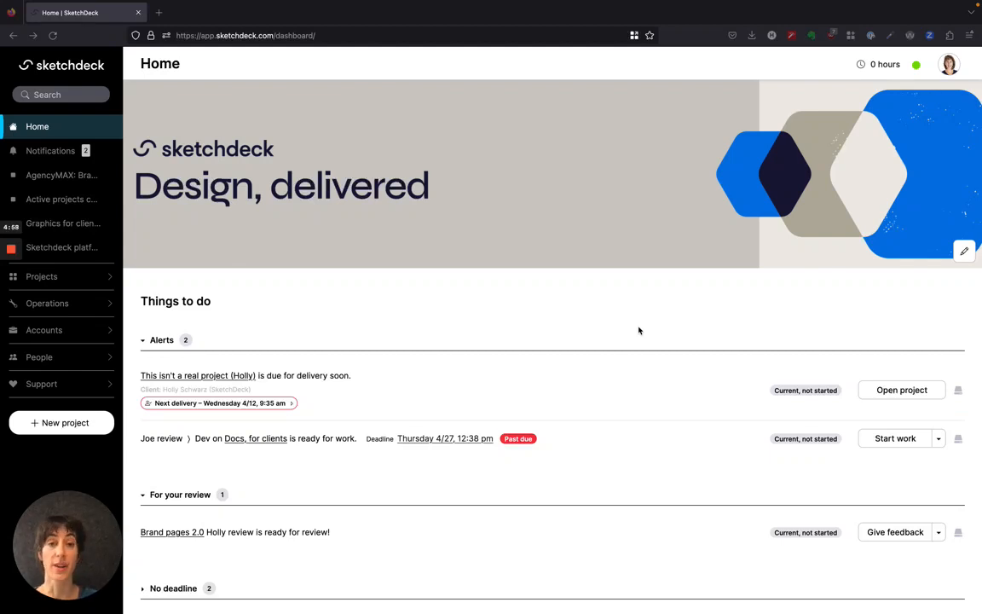
pyautogui.moveTo(627, 324)
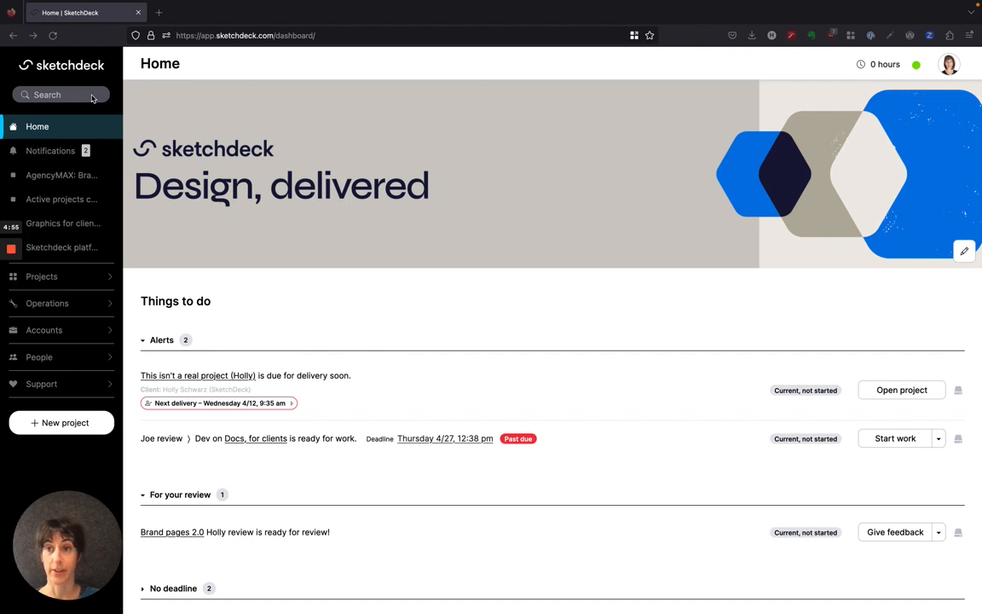
# Step: Expand the Projects section in the sidebar to show Active projects and Project search
pyautogui.write('film')
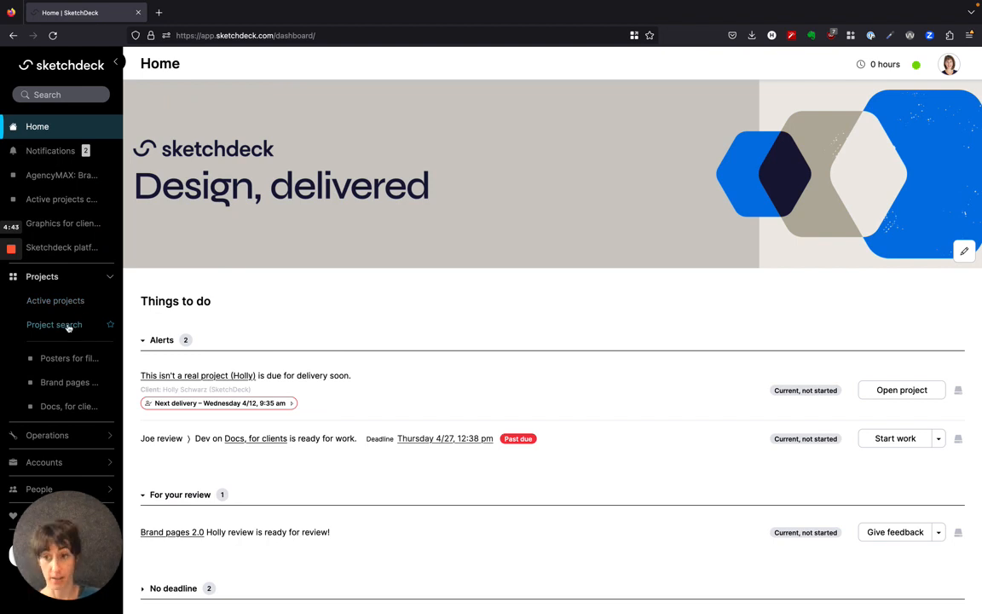
# Step: Go to the Project search page from the sidebar
pyautogui.click(55, 324)
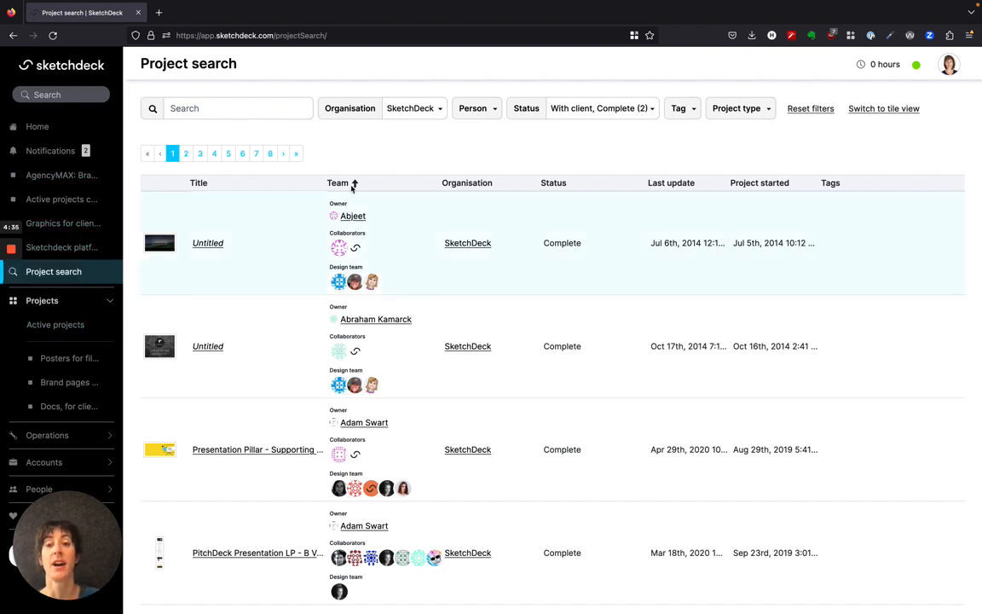
# Step: Search projects for 'film' and review the Person and Status filter dropdowns
pyautogui.write('film')
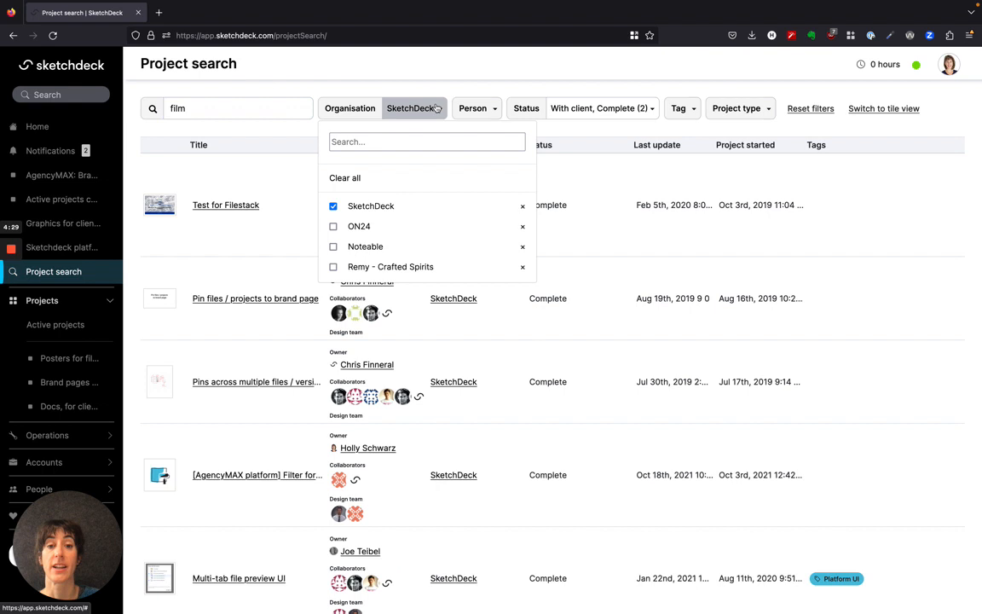
pyautogui.click(473, 109)
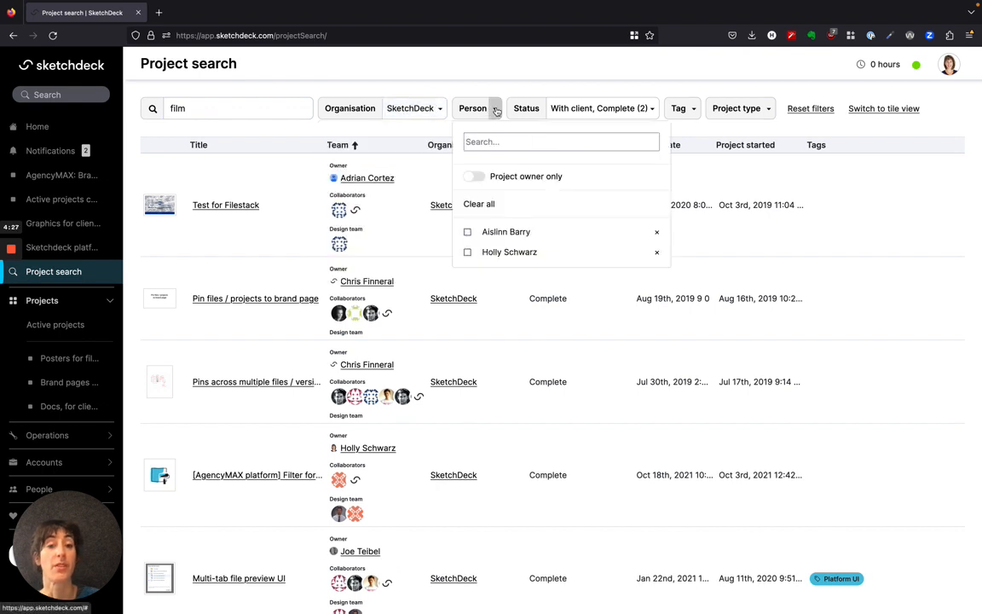
pyautogui.click(600, 109)
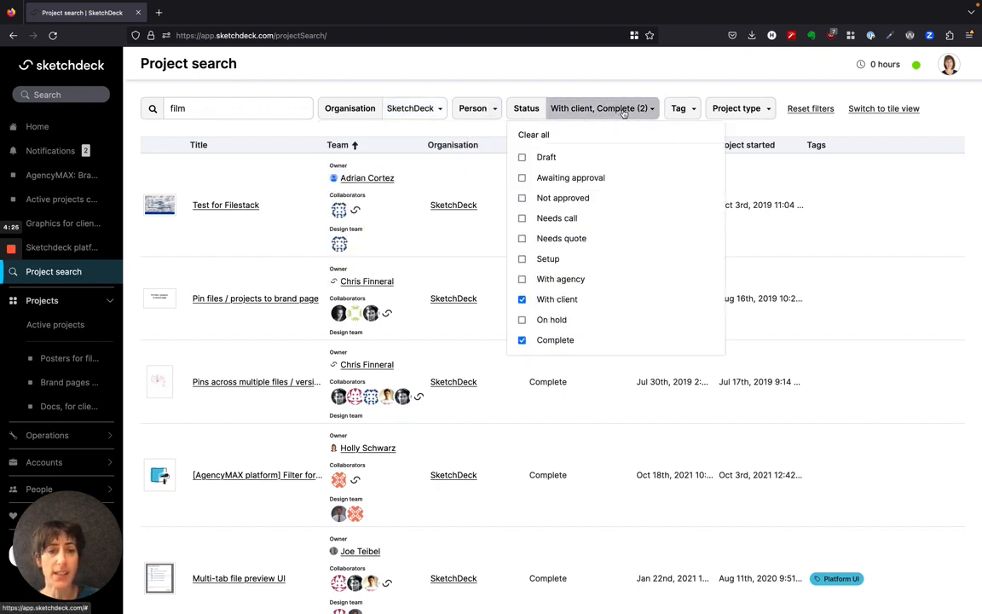
pyautogui.click(679, 109)
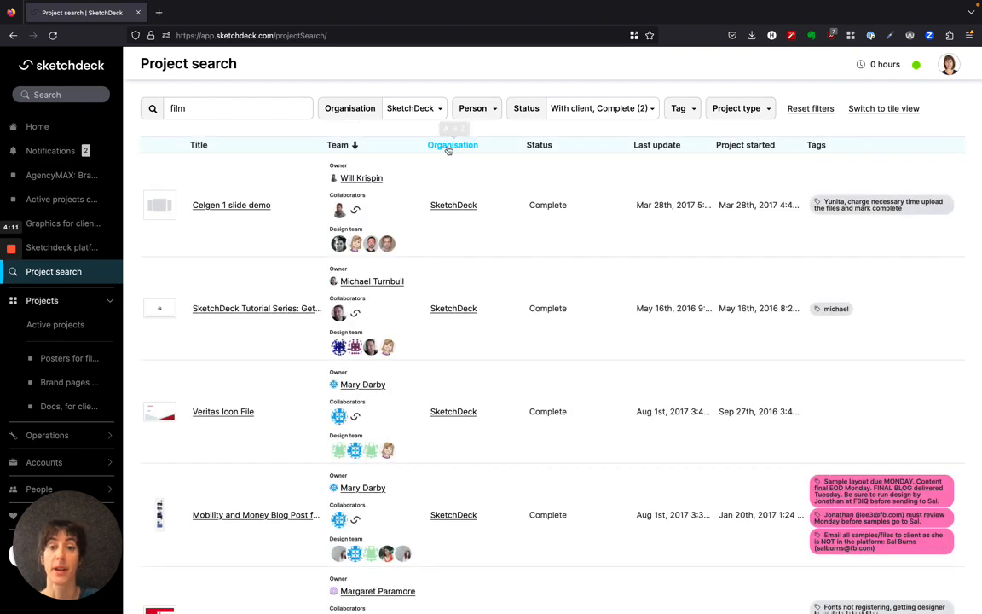
# Step: Sort the 'film' search results by the Organisation column
pyautogui.click(453, 143)
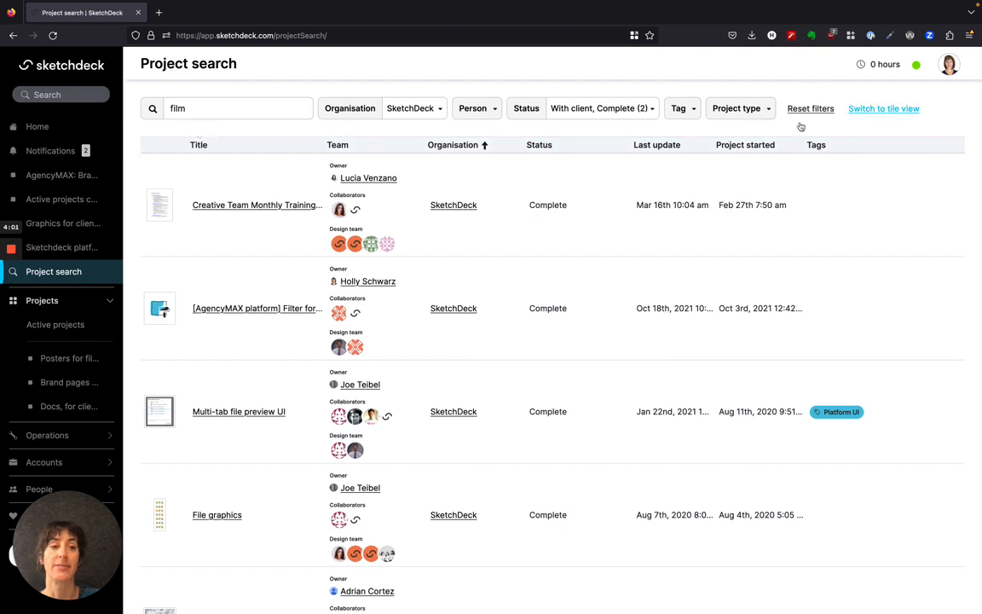
# Step: Show the 'film' results as tiles, then go to the Active projects page
pyautogui.click(883, 109)
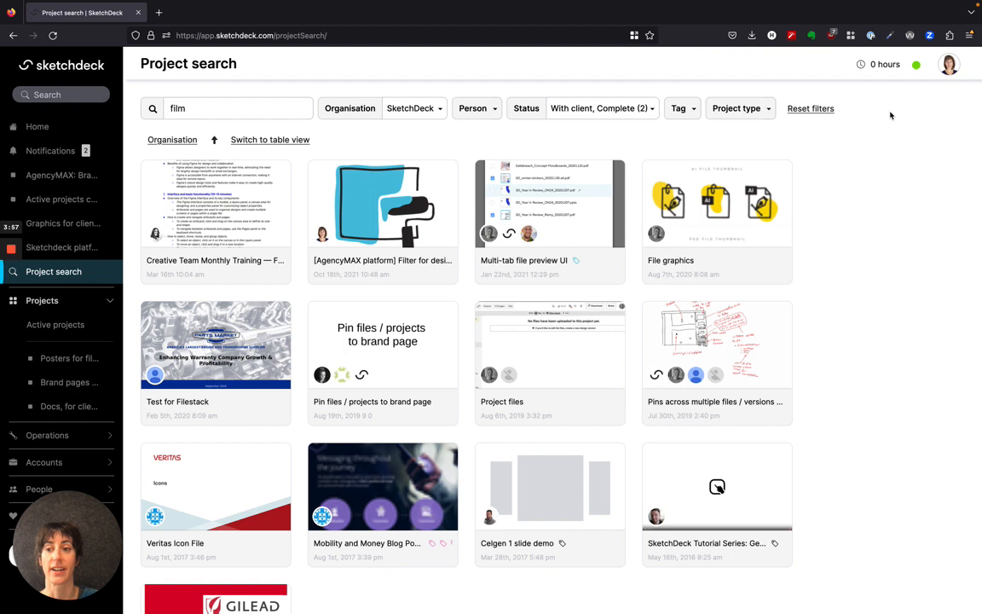
pyautogui.moveTo(382, 204)
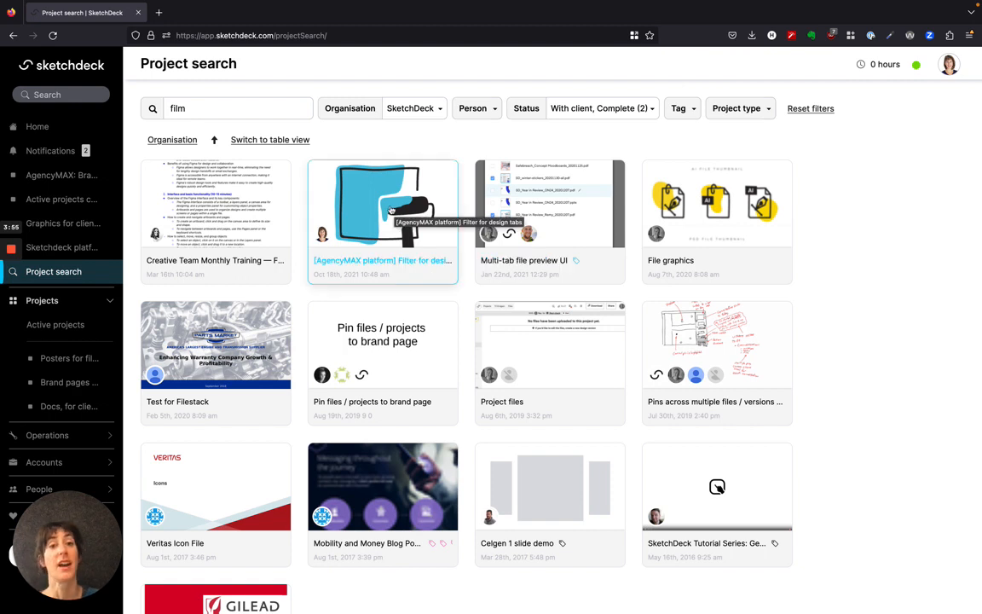
pyautogui.click(55, 324)
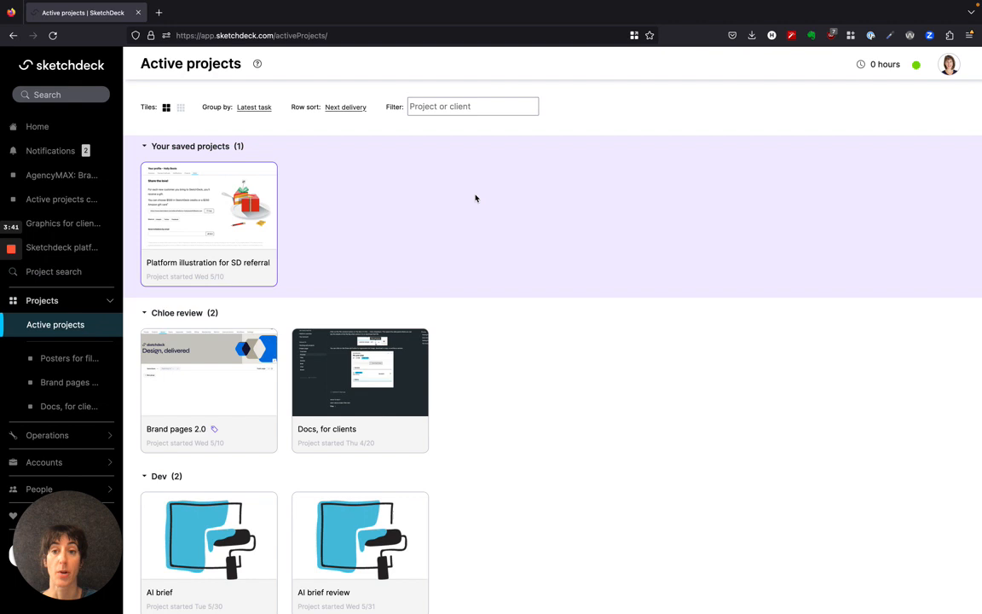
pyautogui.click(254, 105)
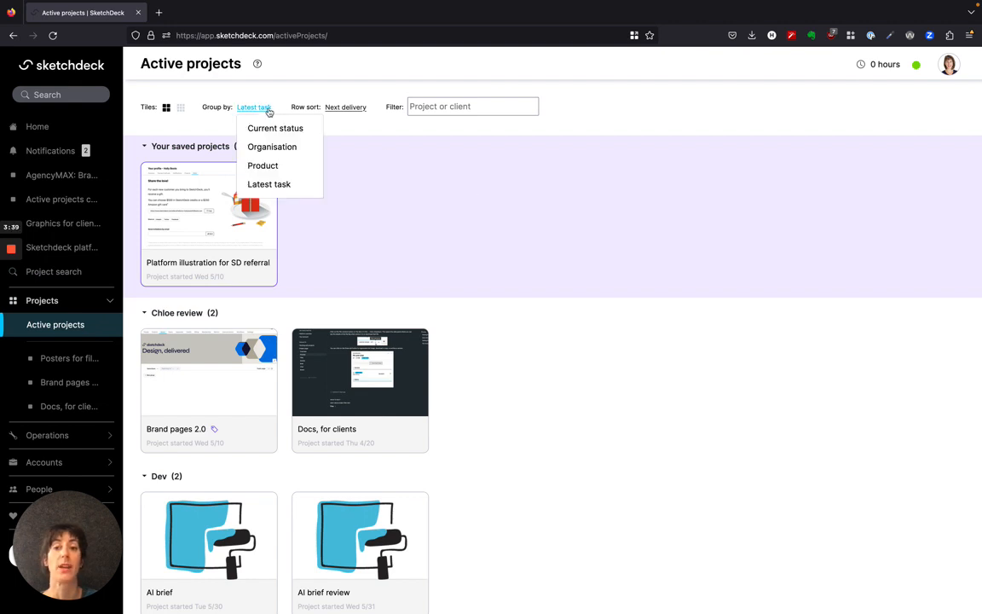
pyautogui.click(345, 106)
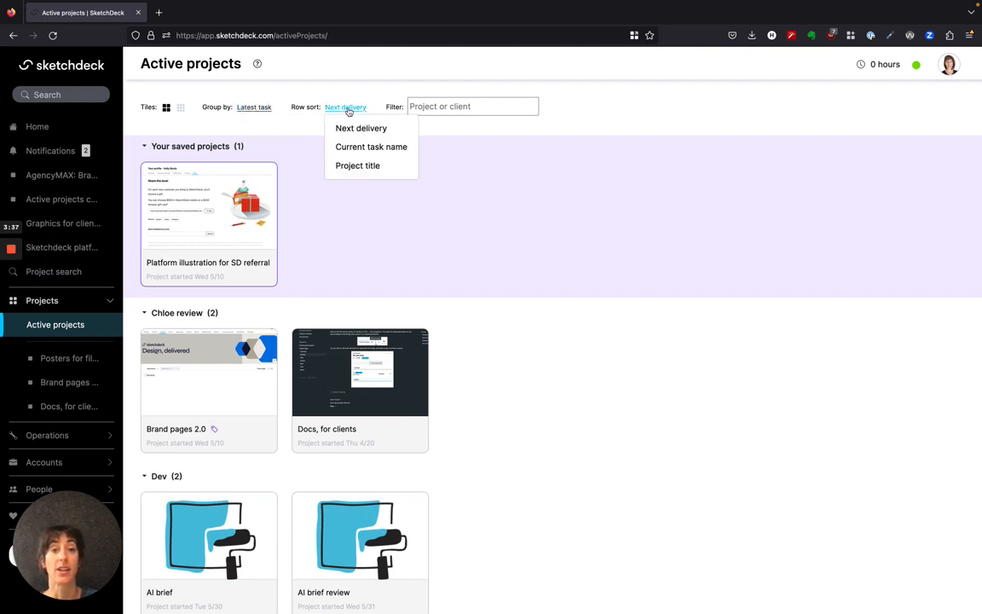
pyautogui.click(472, 106)
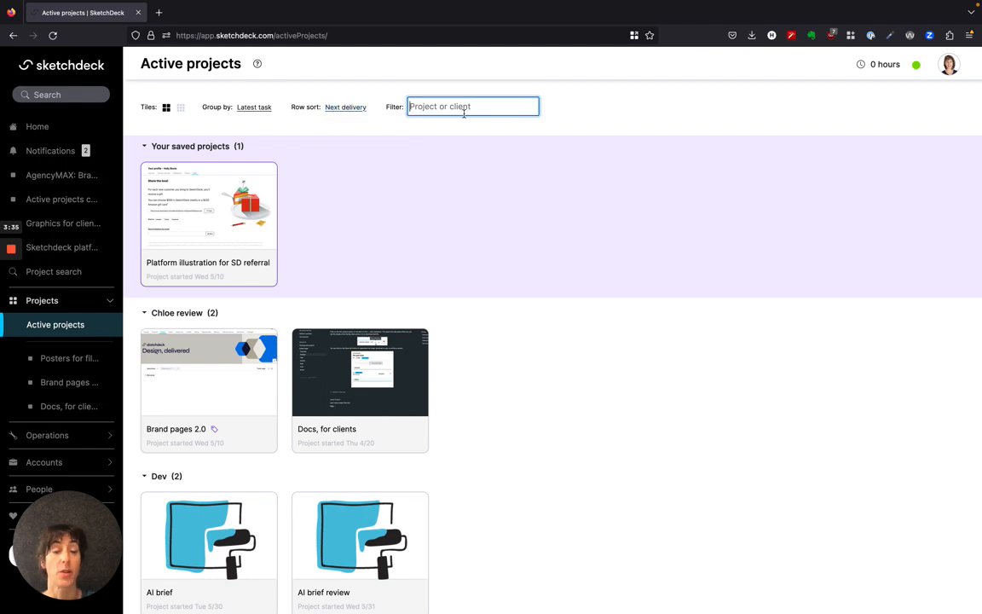
pyautogui.moveTo(167, 106)
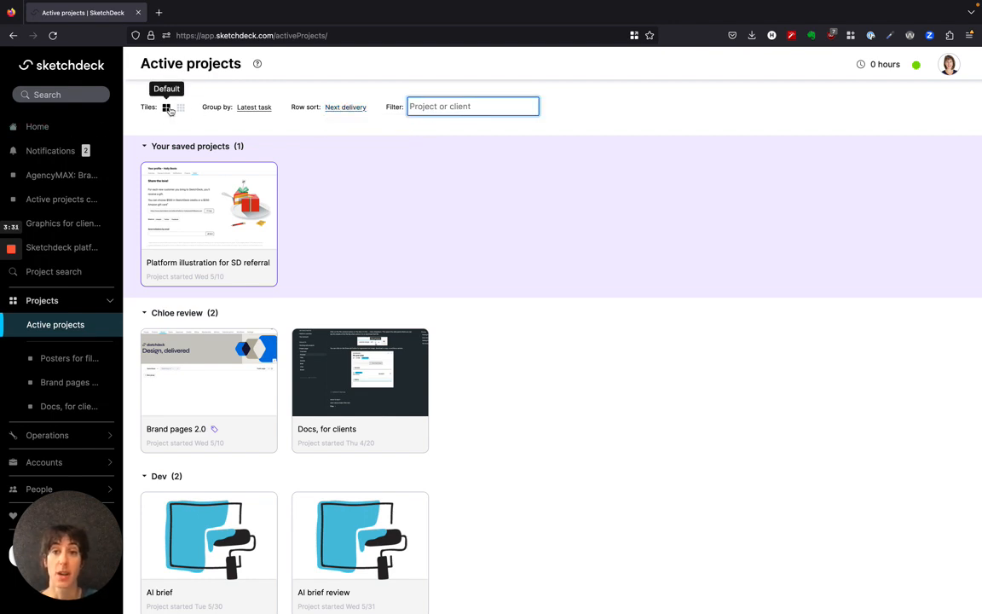
pyautogui.click(181, 107)
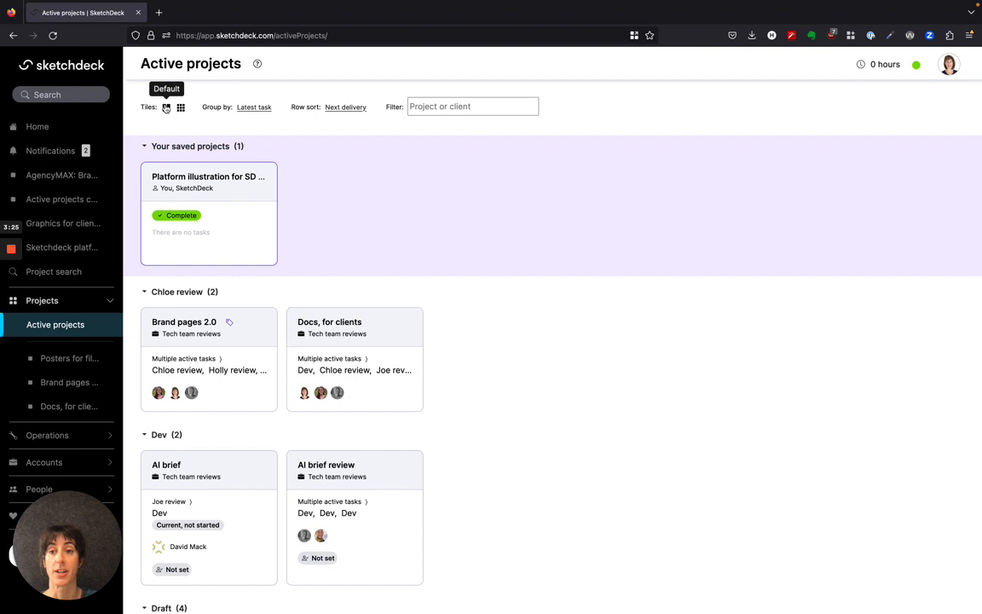
pyautogui.click(167, 105)
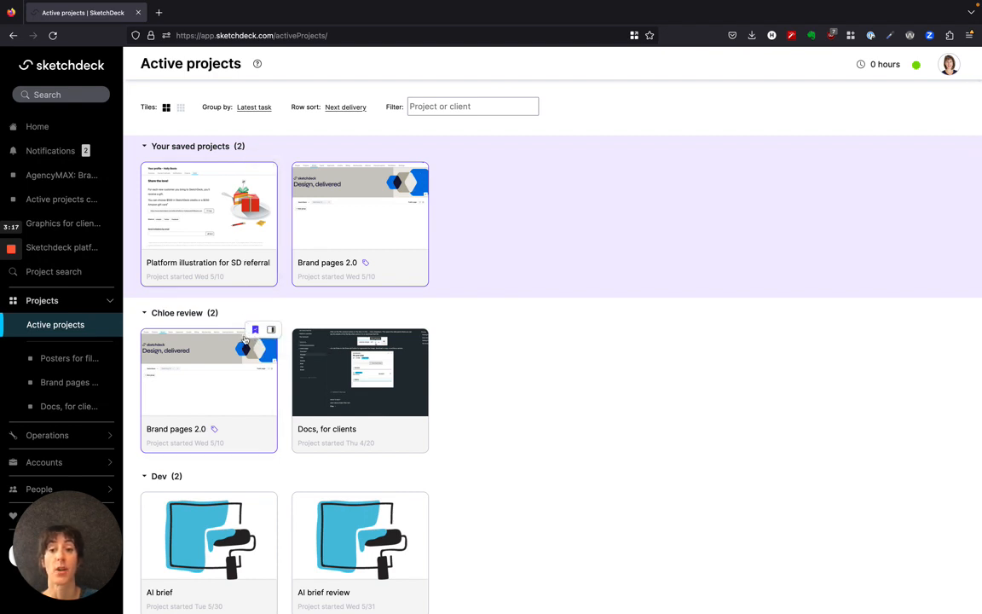
pyautogui.moveTo(194, 179)
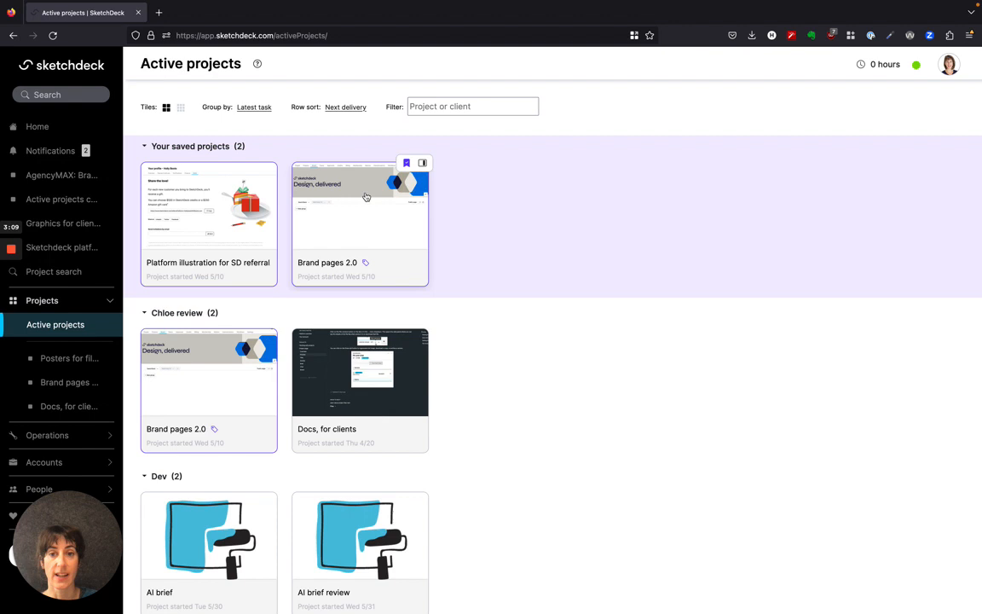
pyautogui.moveTo(408, 164)
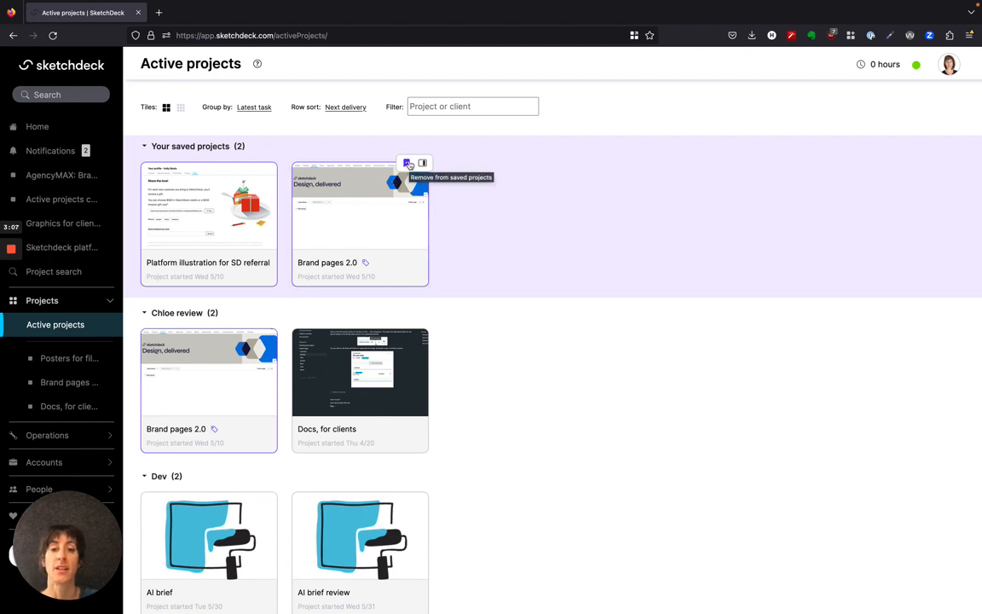